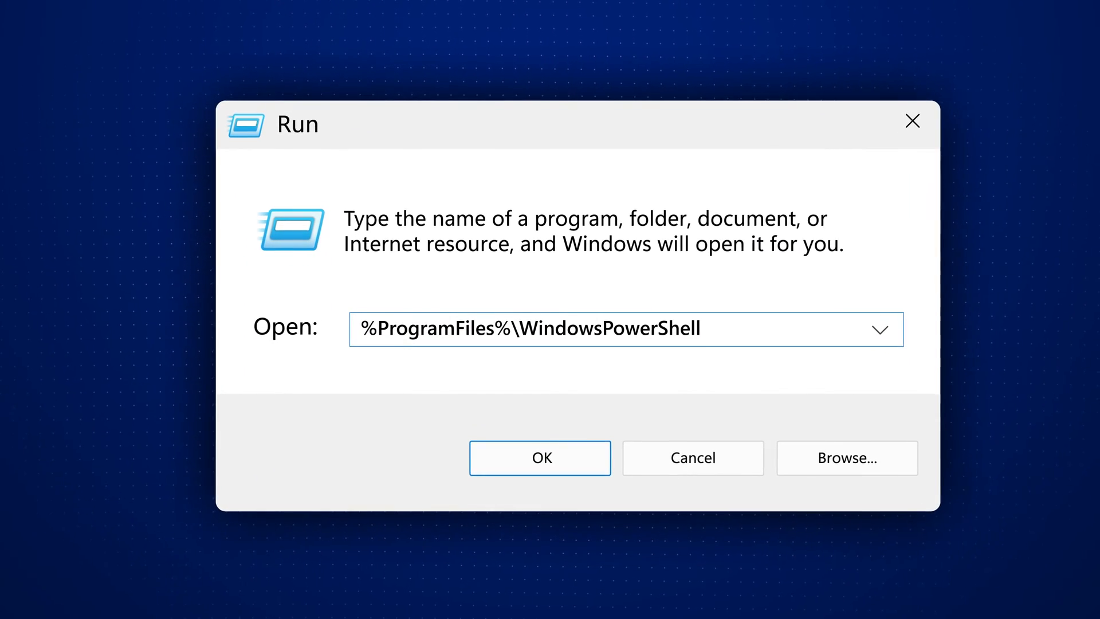
Step: Run the path %ProgramFiles%\WindowsPowerShell\Modules from the Run dialog
text(\Modules)
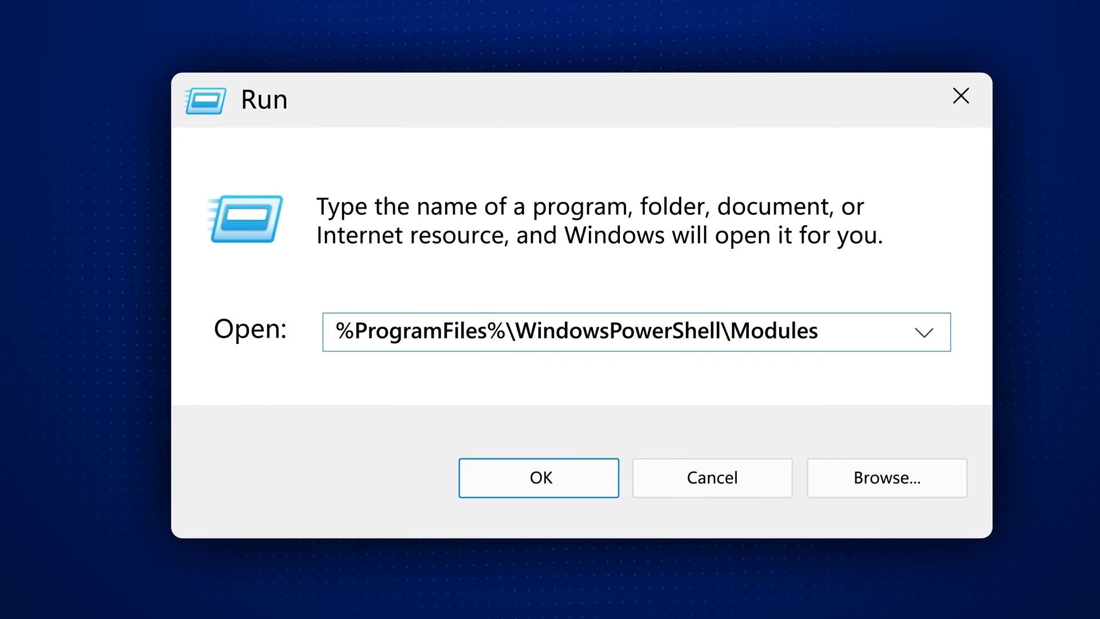
click(538, 478)
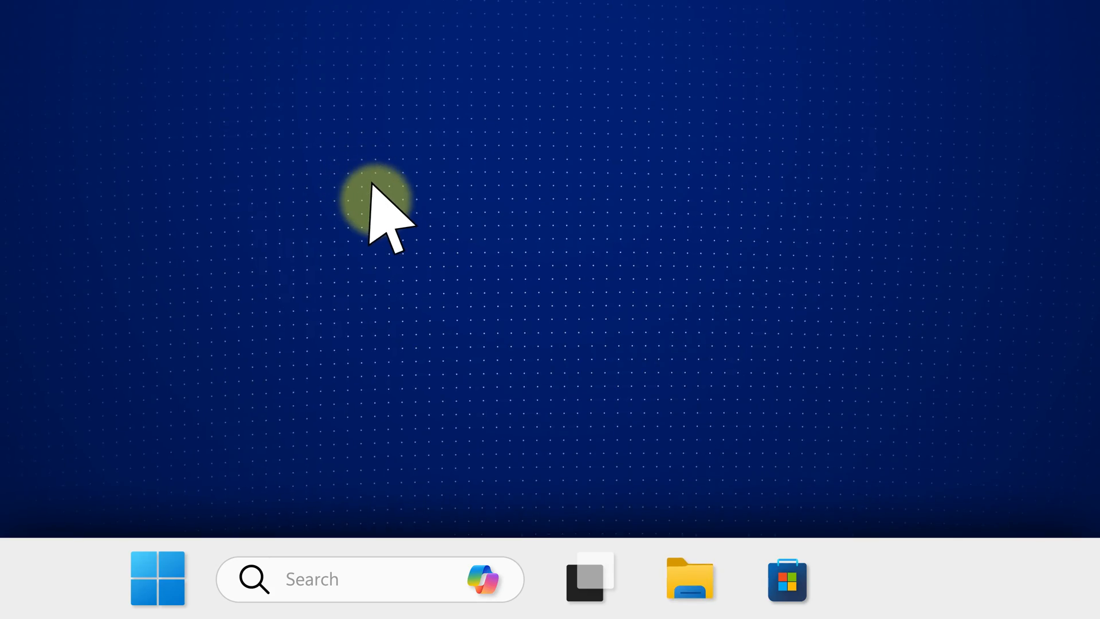
mouse_move(691, 575)
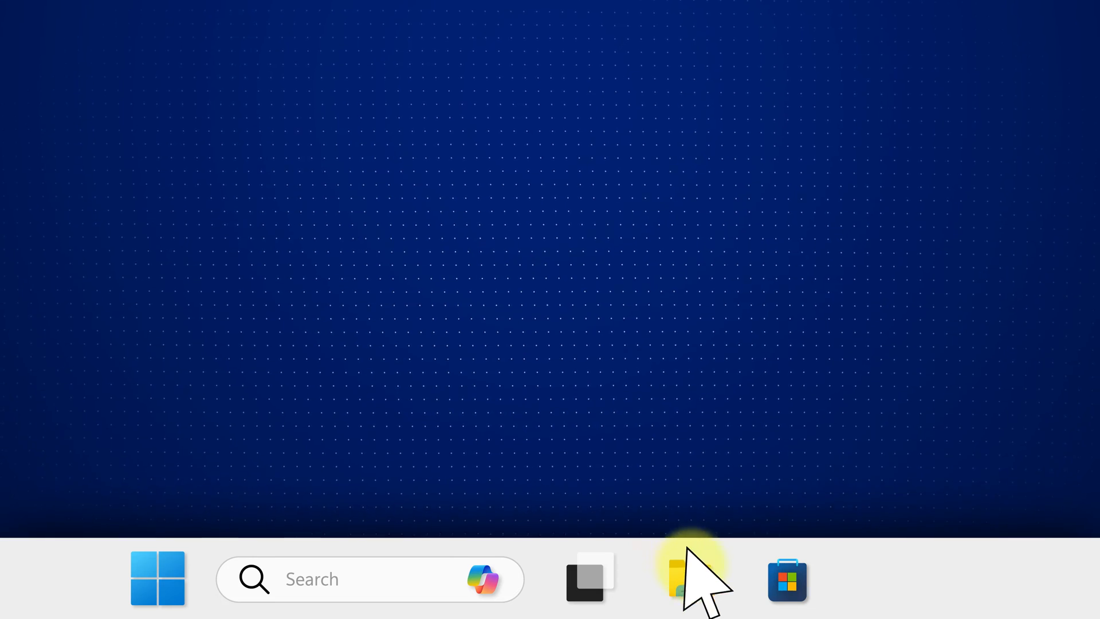